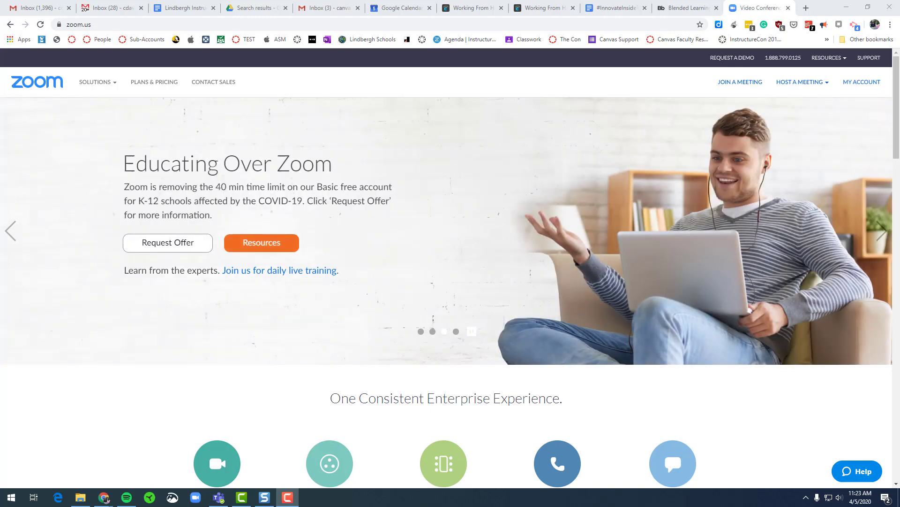
Step: Sign out of the Zoom web portal through the account menu
left_click(862, 82)
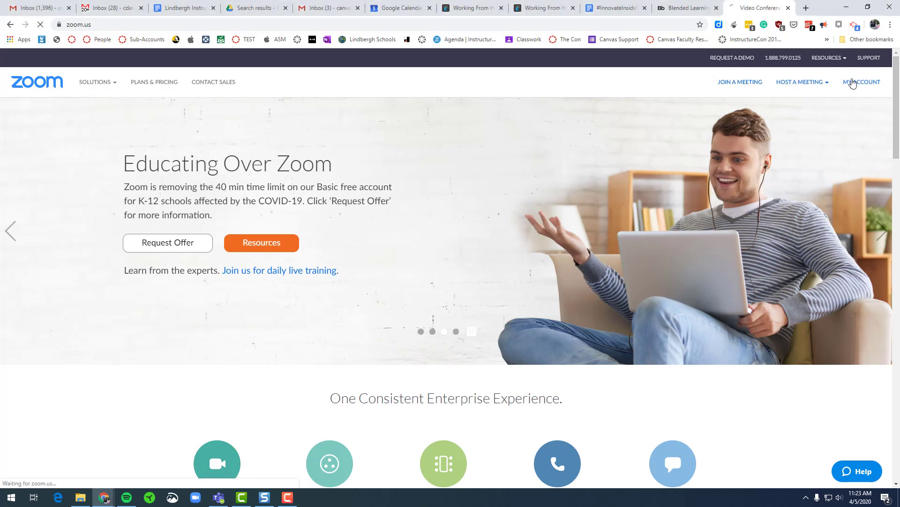
left_click(862, 81)
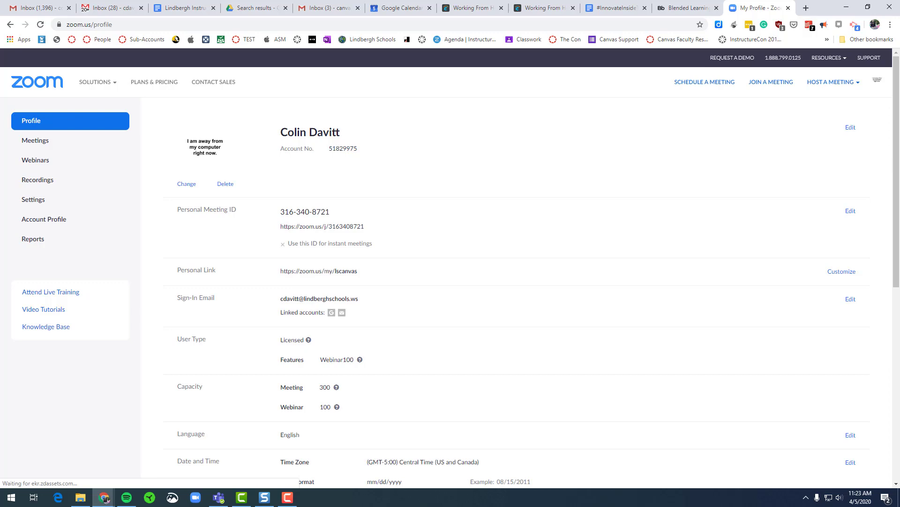
left_click(876, 81)
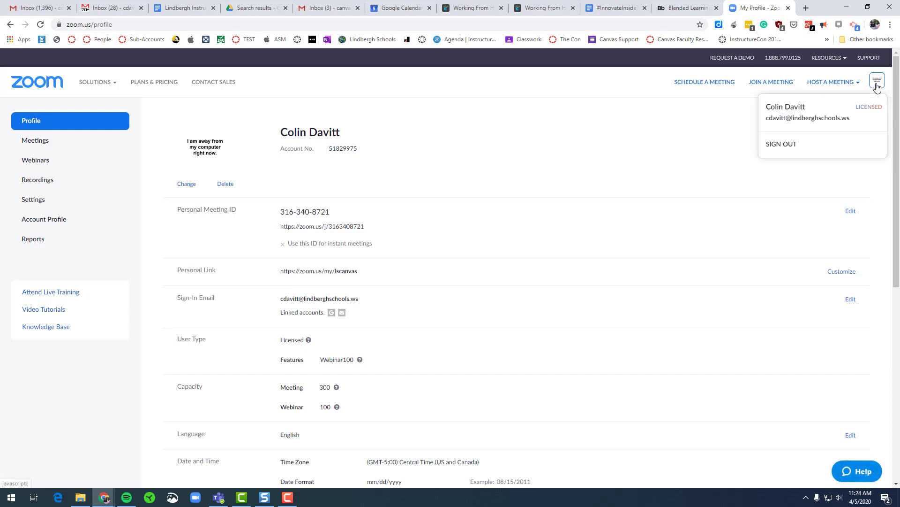
left_click(781, 144)
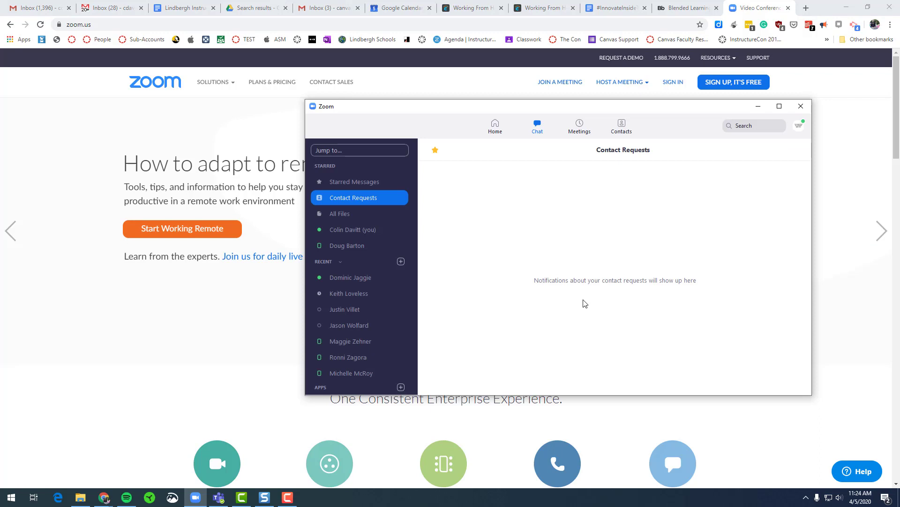
mouse_move(195, 494)
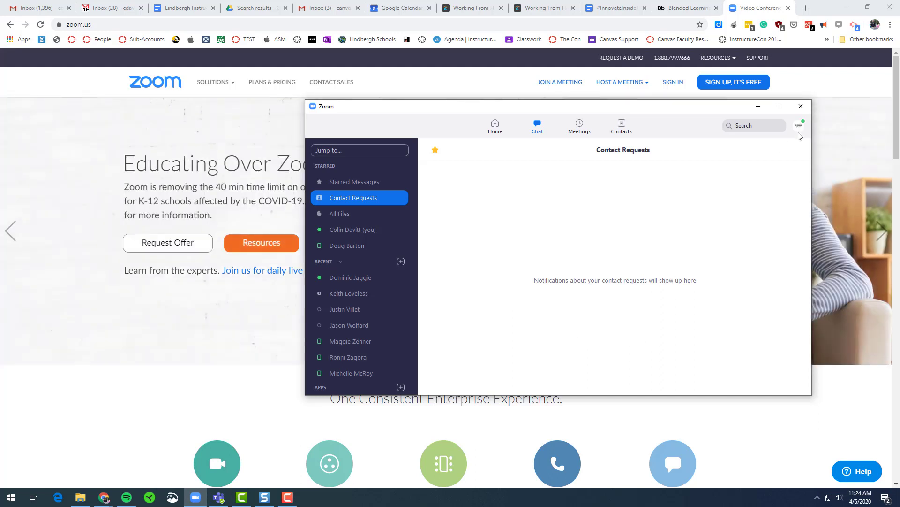
Step: Sign out of the Zoom desktop client, then start scheduling a new web meeting
left_click(798, 125)
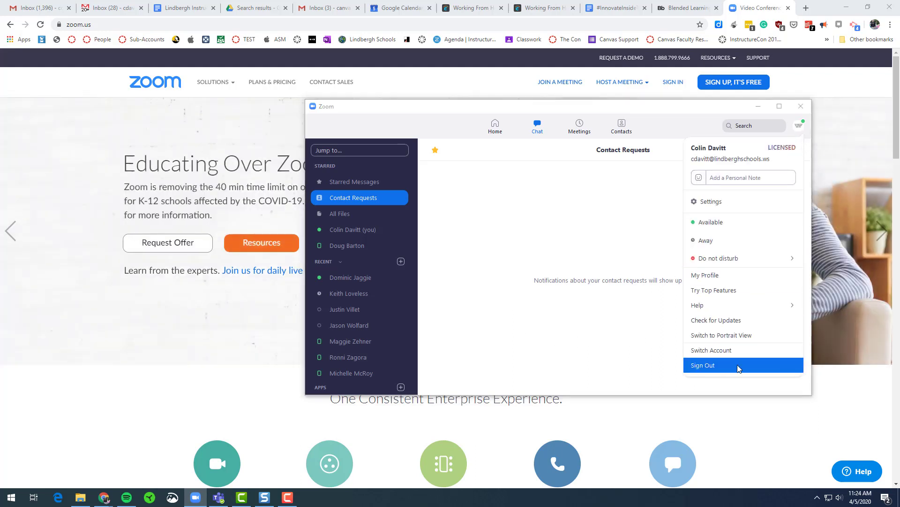
left_click(703, 366)
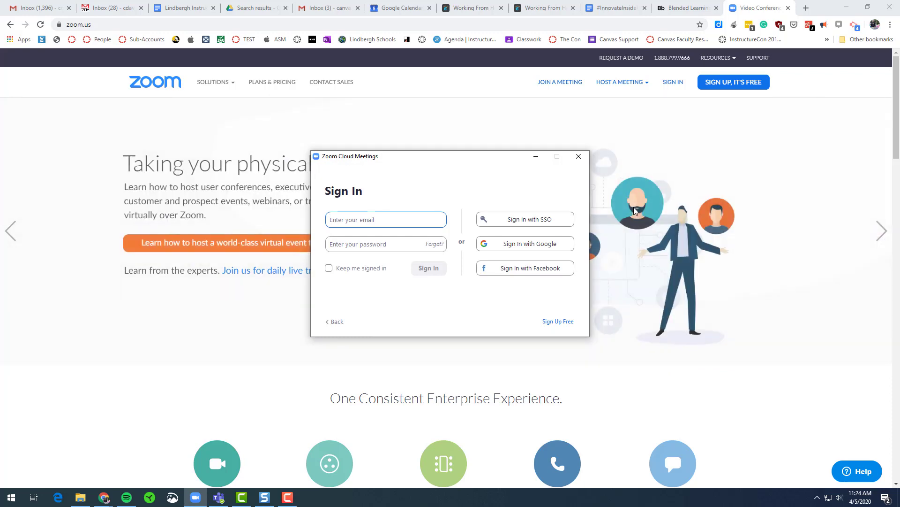
left_click(578, 156)
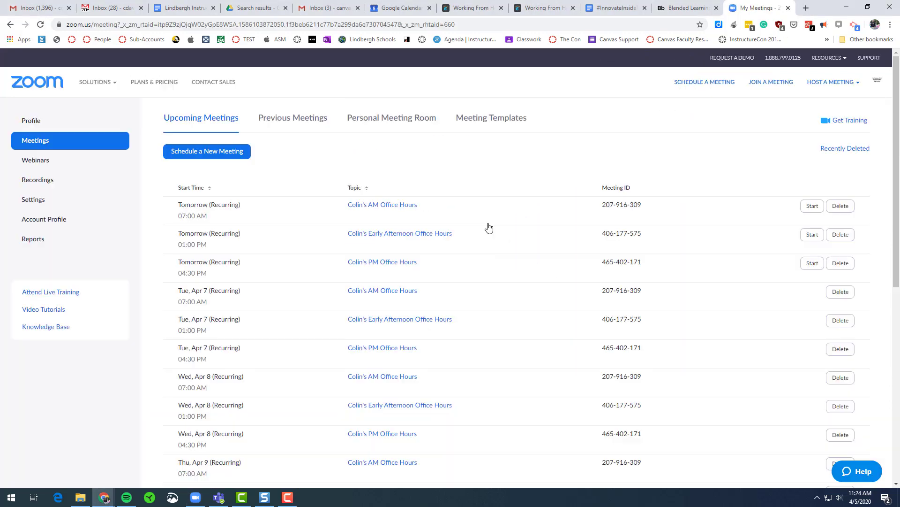
mouse_move(497, 230)
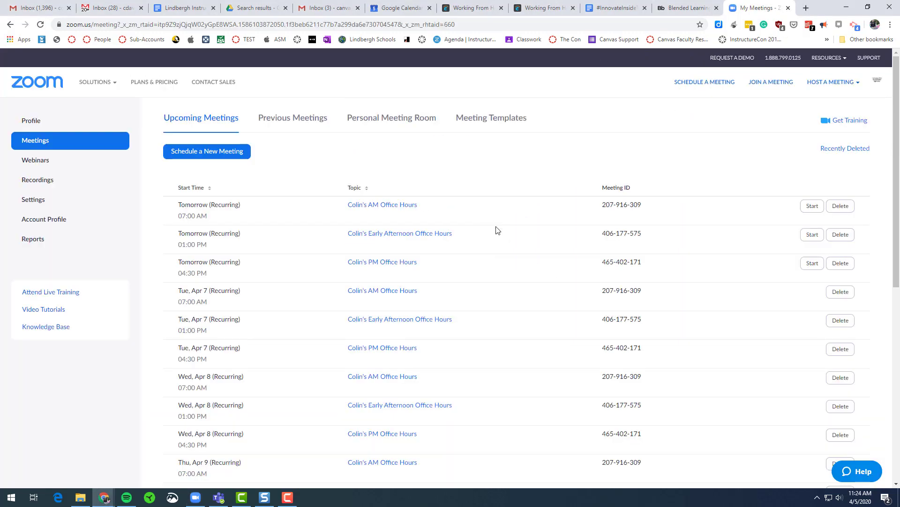
left_click(207, 151)
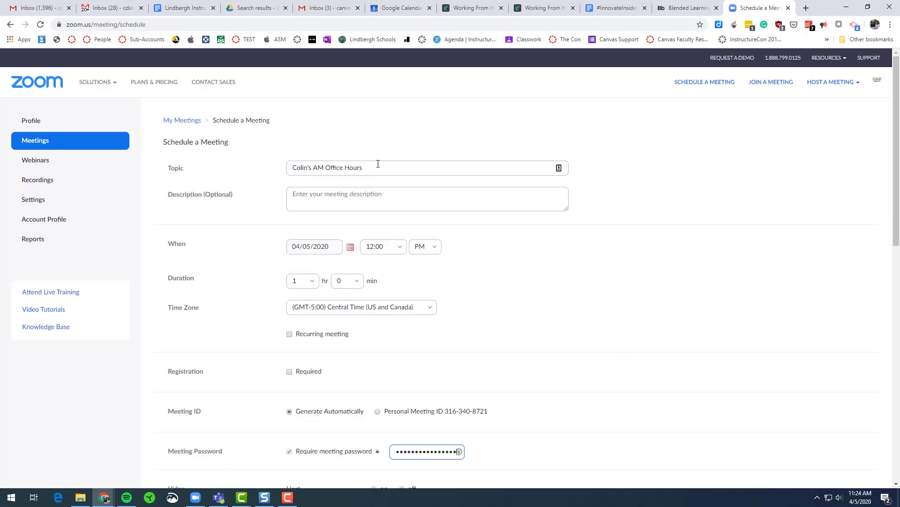
Step: Enter the topic 'Mr. D's Afternoon Storytime' and shorten the meeting password
type("M")
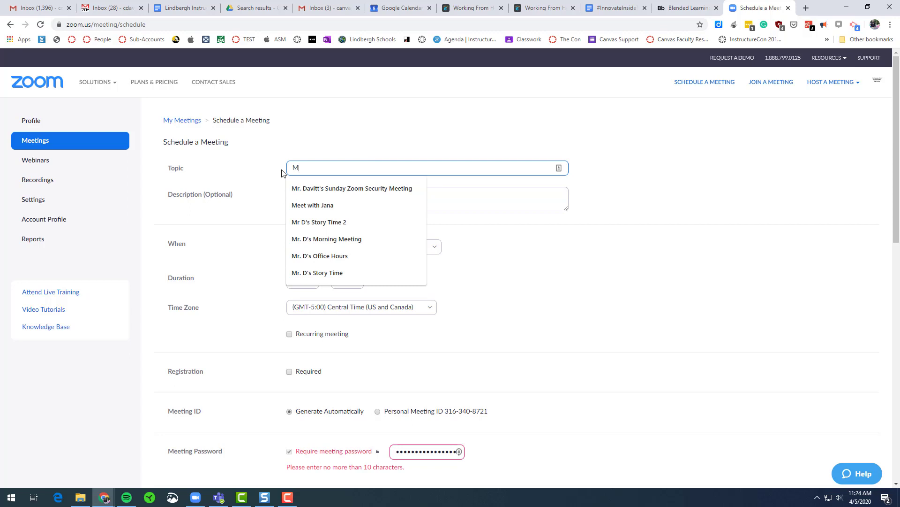
type("Mr. D's Afternoon Storytime")
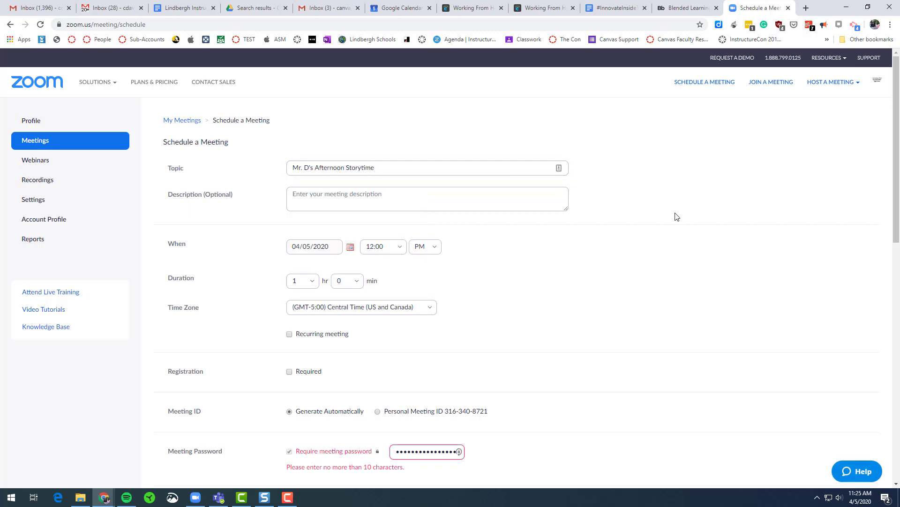
scroll("down", 3)
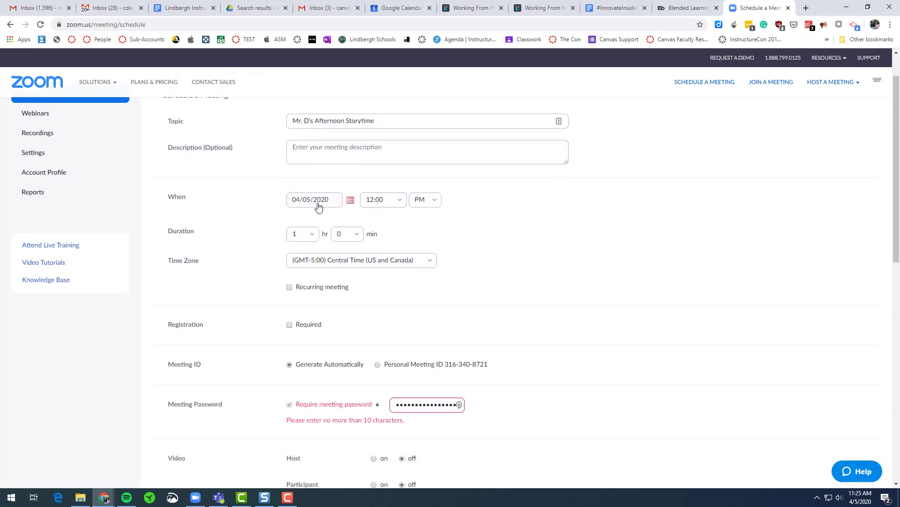
left_click(379, 199)
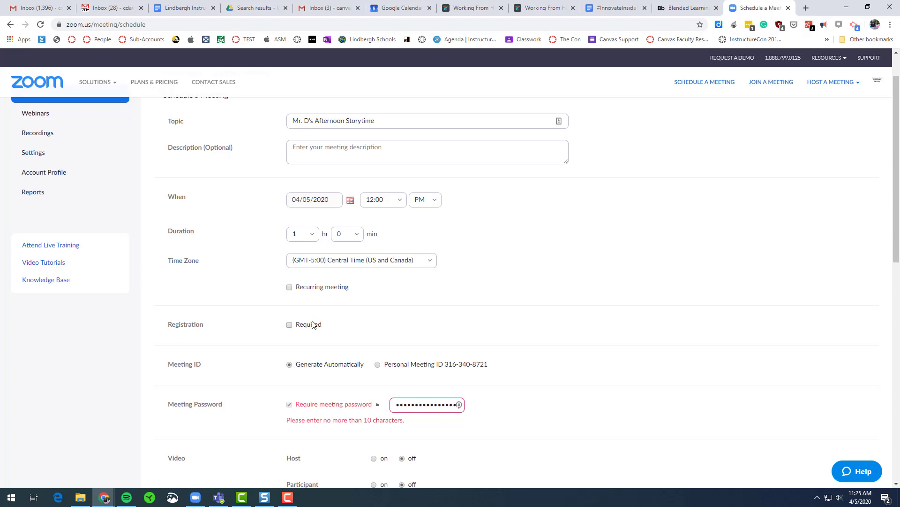
mouse_move(321, 368)
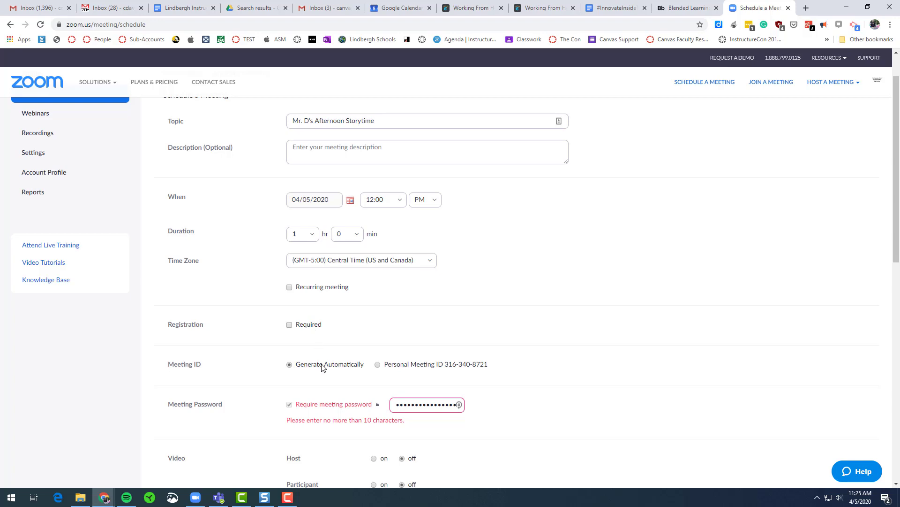
left_click(428, 404)
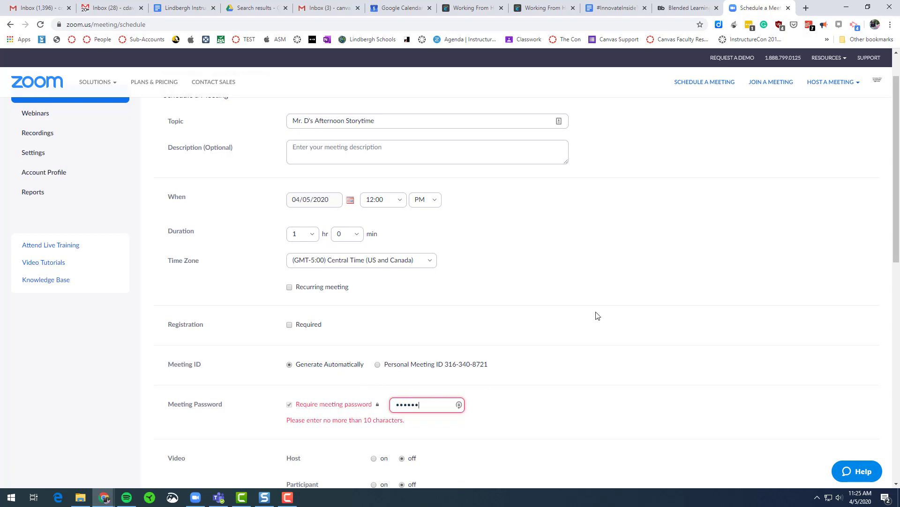
Step: Turn on muting participants upon entry and automatic recording, then save the storytime meeting
scroll("down", 3)
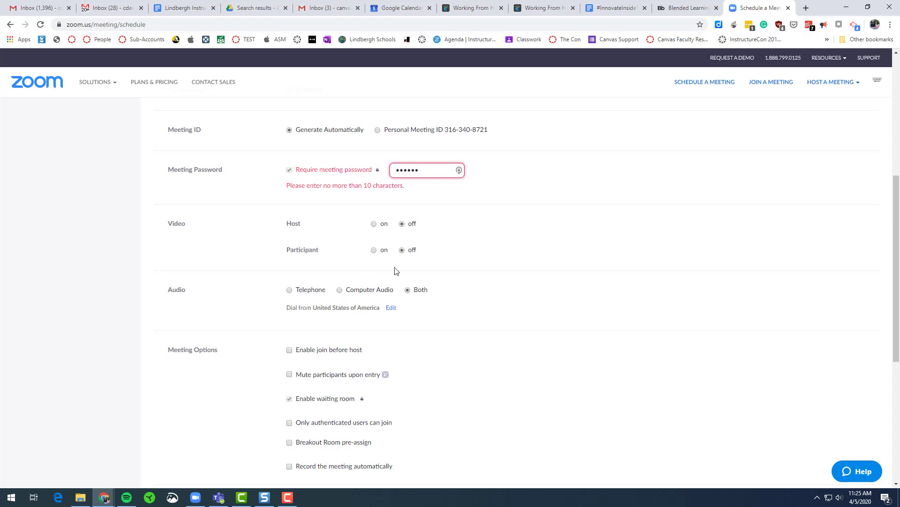
mouse_move(399, 272)
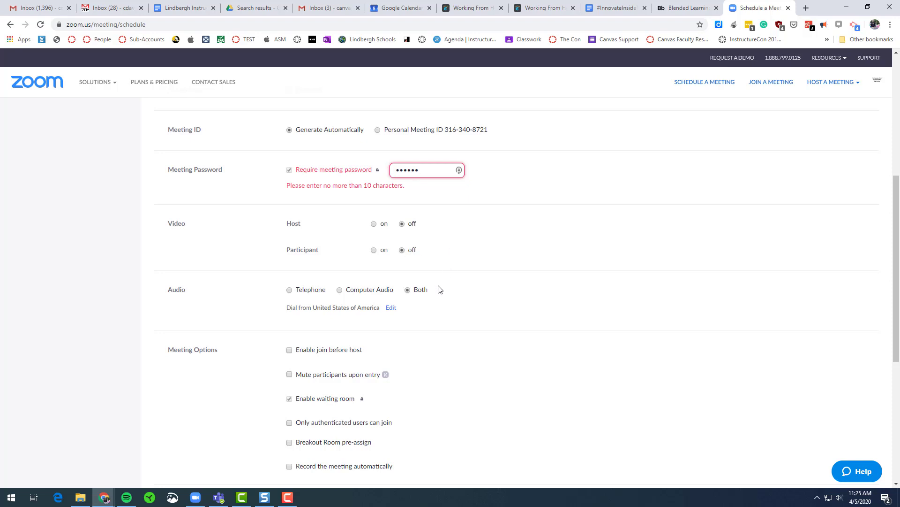
scroll("down", 3)
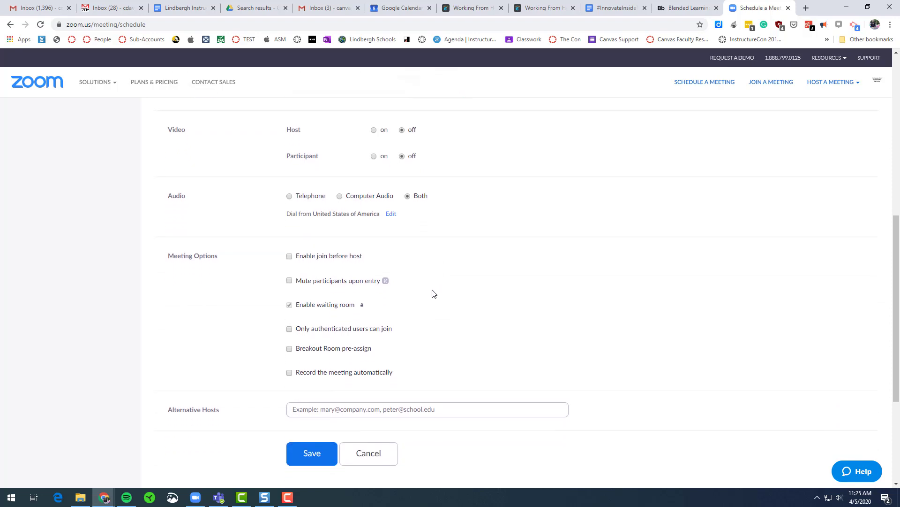
mouse_move(381, 305)
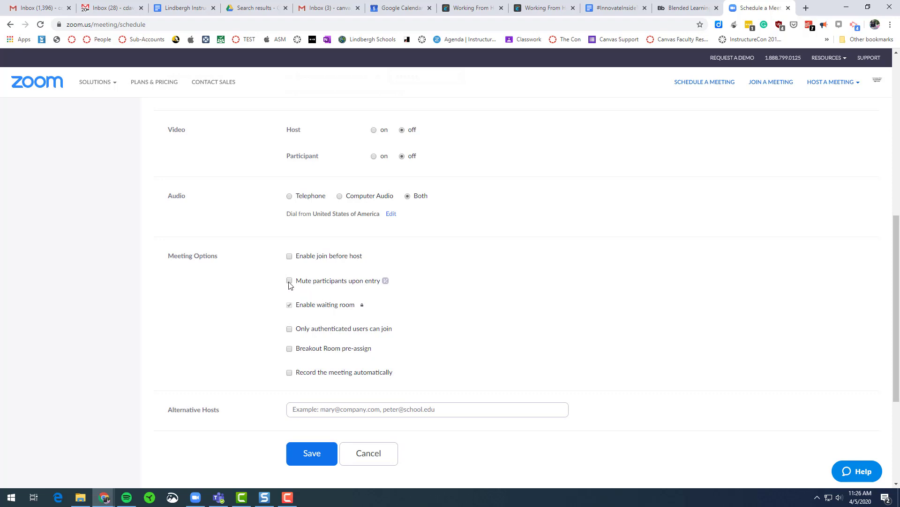
left_click(290, 280)
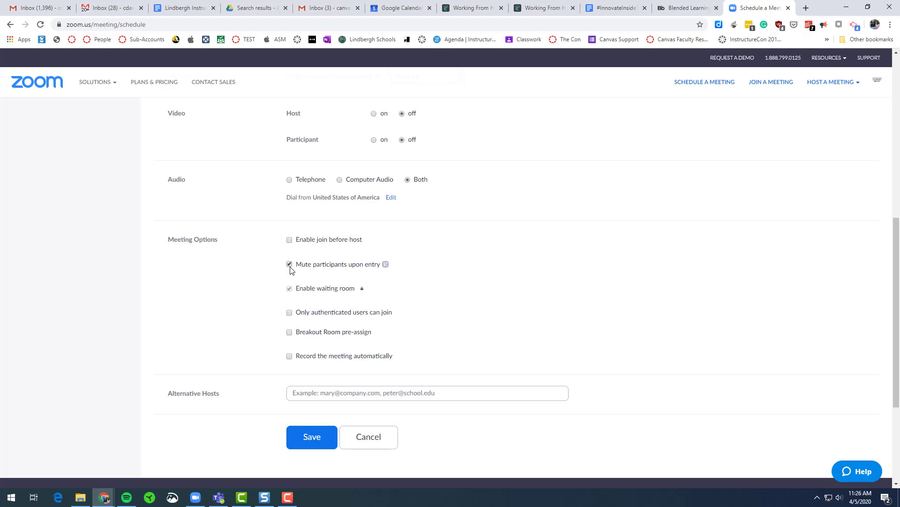
mouse_move(482, 292)
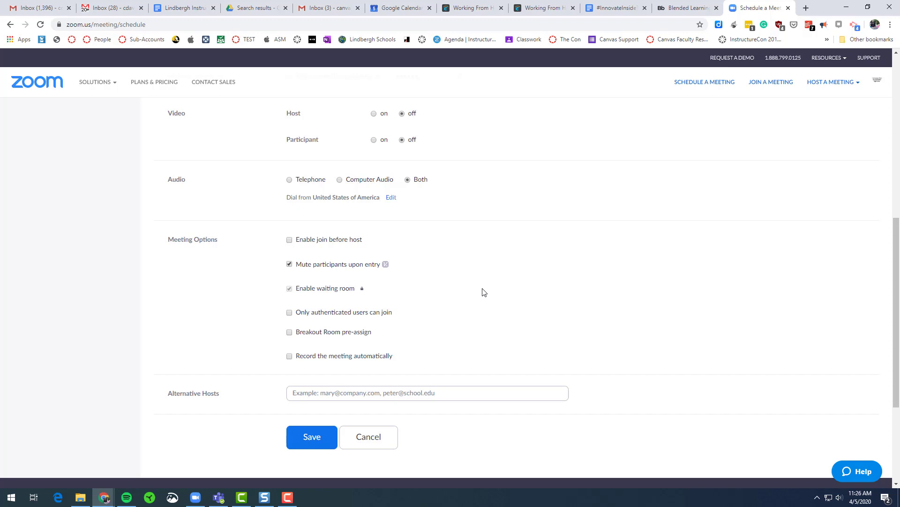
mouse_move(472, 301)
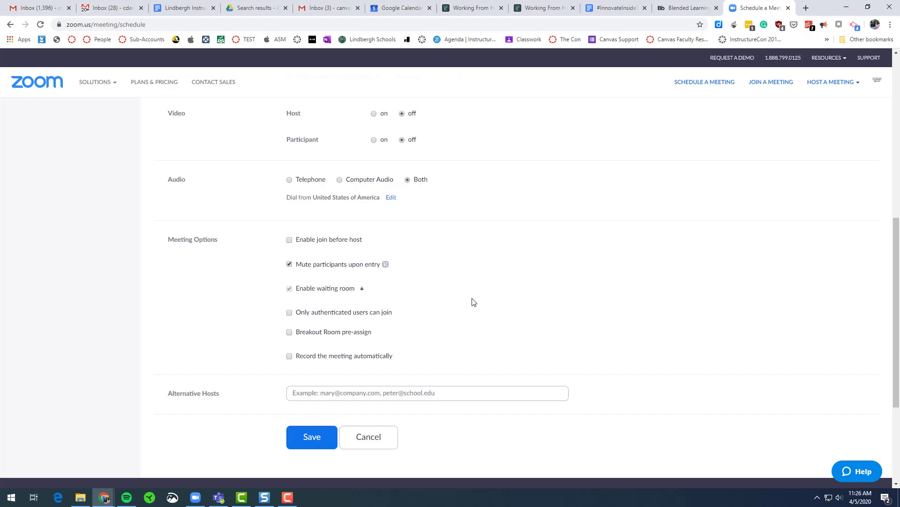
left_click(289, 355)
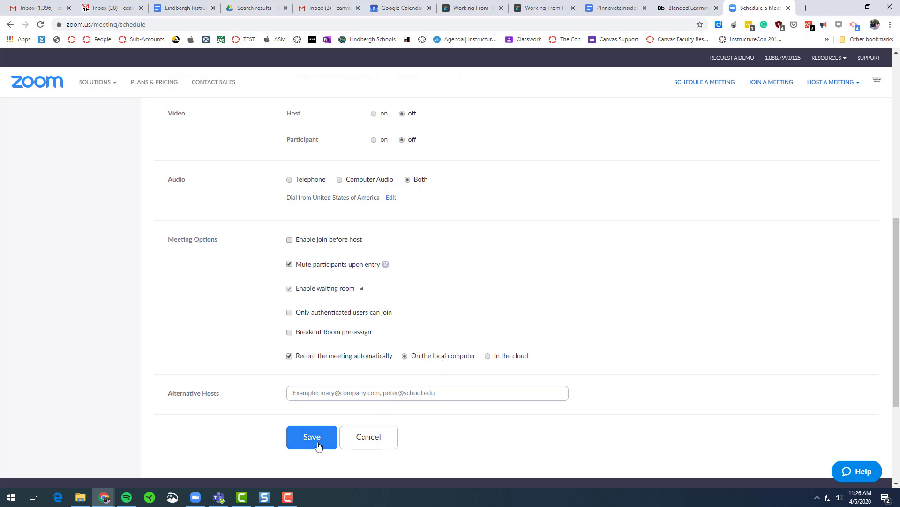
left_click(311, 437)
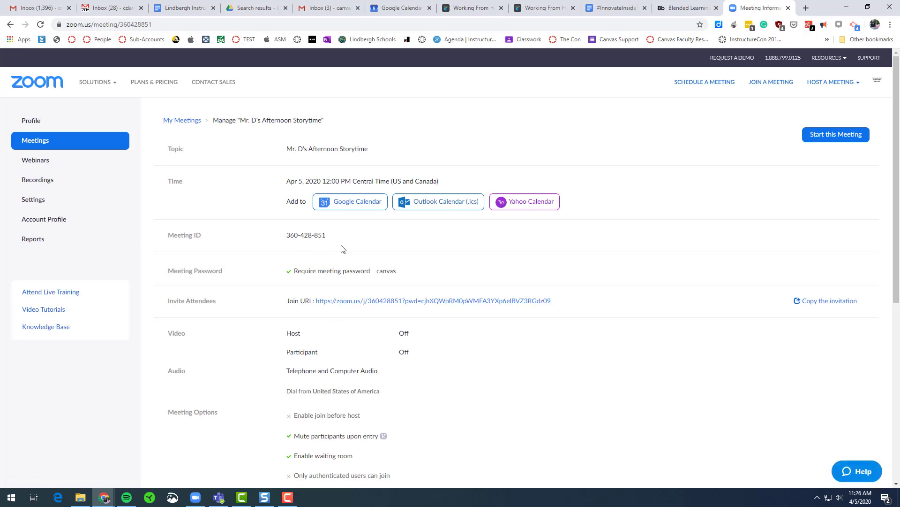
mouse_move(384, 274)
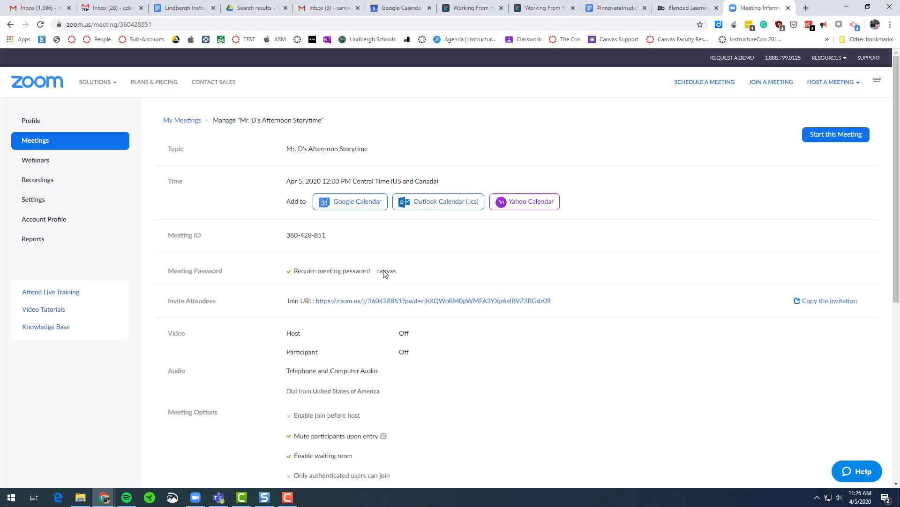
mouse_move(461, 323)
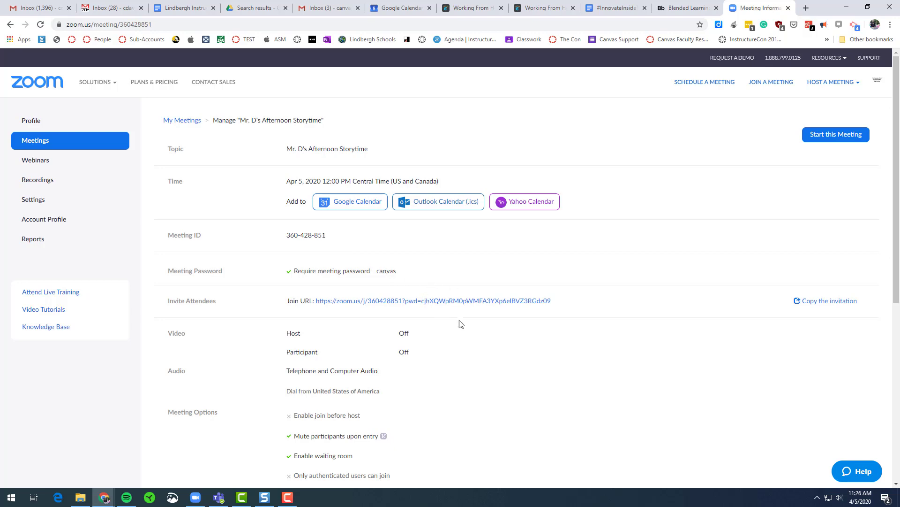
mouse_move(525, 310)
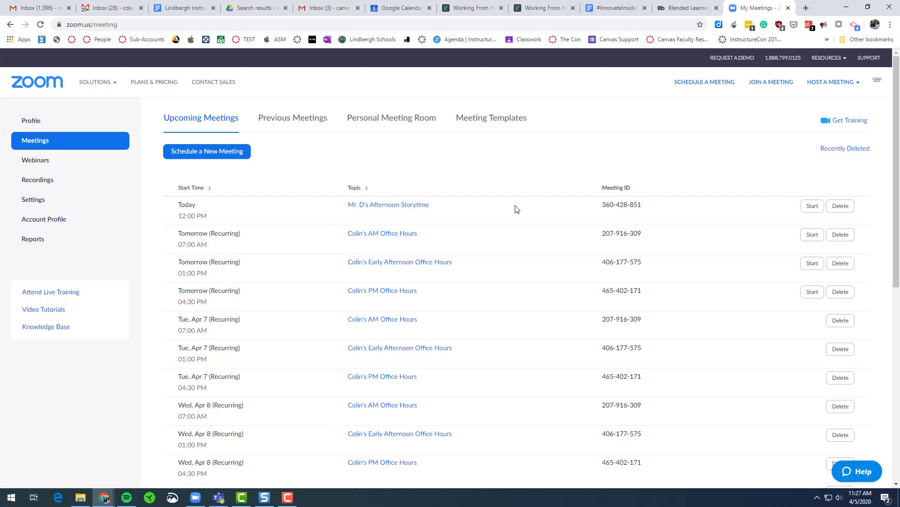
Step: Open the AM Office Hours meeting and edit all of its occurrences
left_click(382, 233)
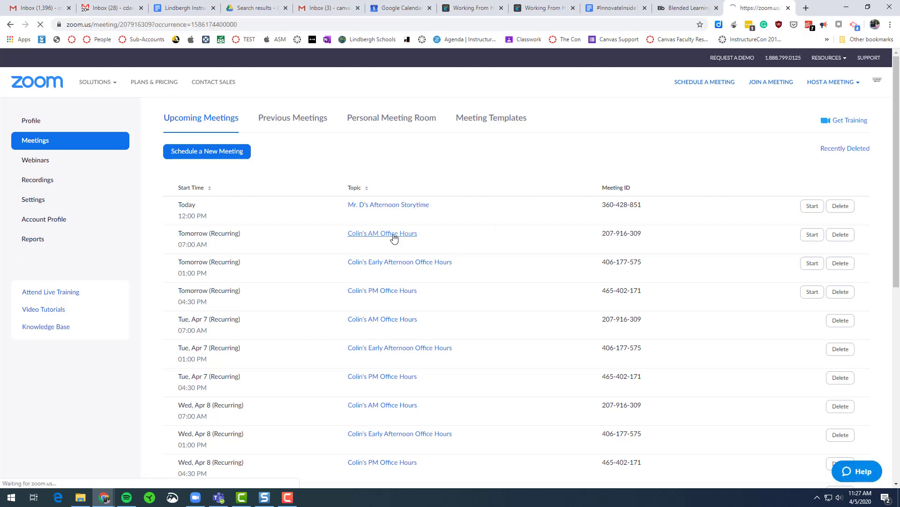
left_click(382, 233)
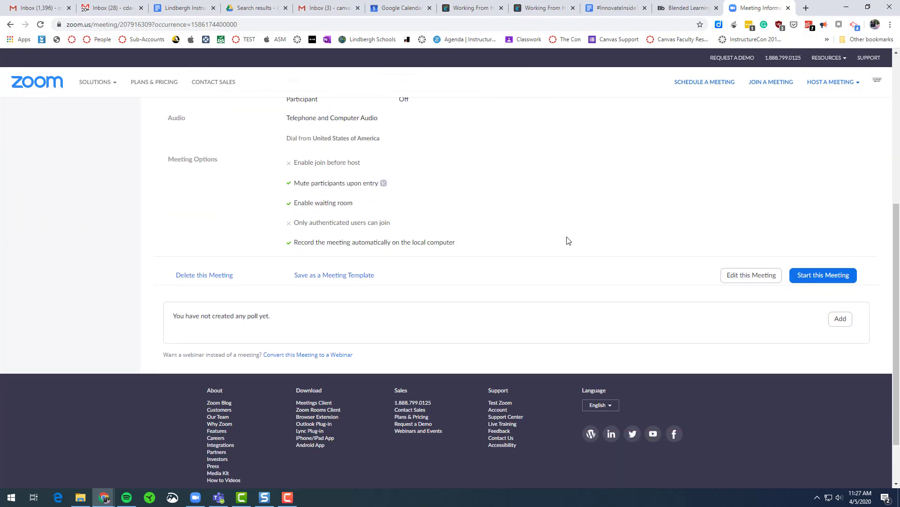
left_click(751, 274)
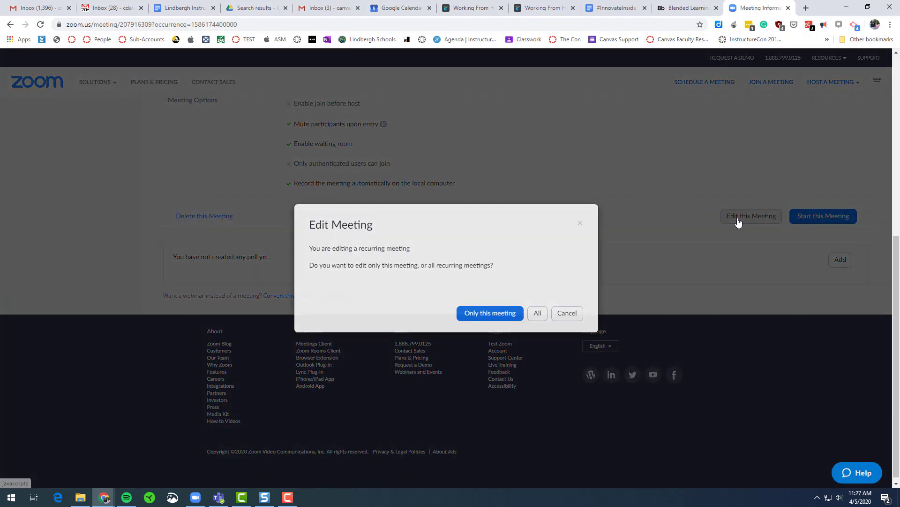
mouse_move(537, 312)
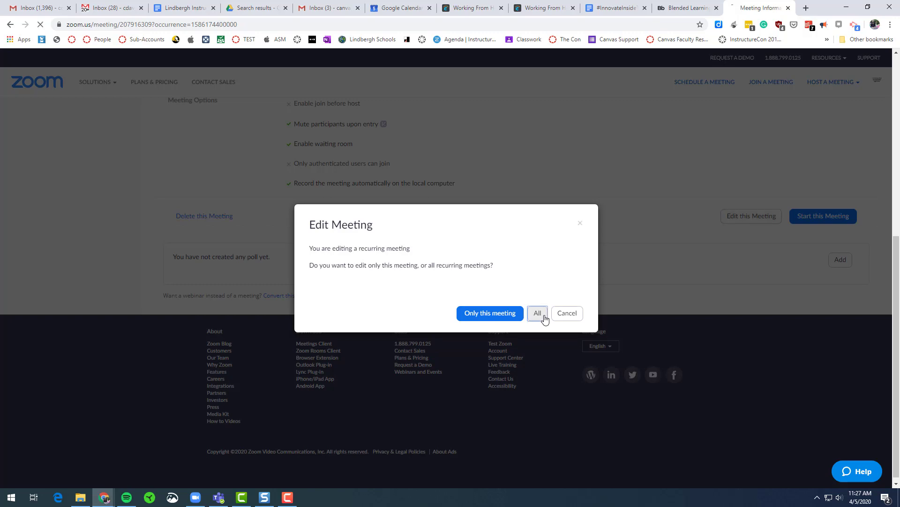
left_click(537, 312)
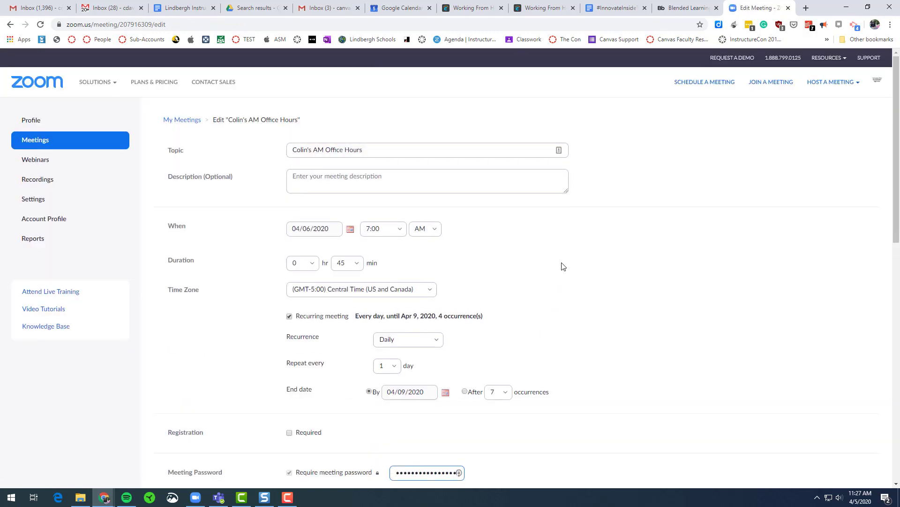
scroll("down", 3)
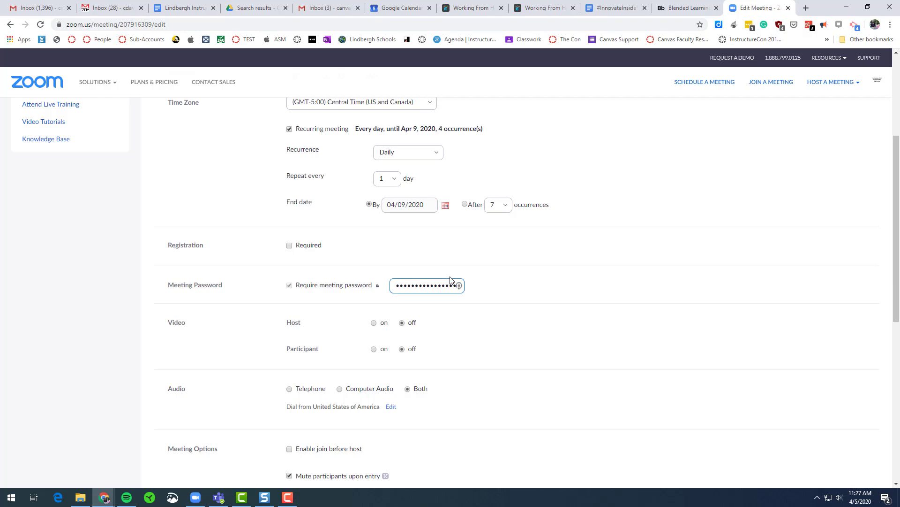
scroll("down", 3)
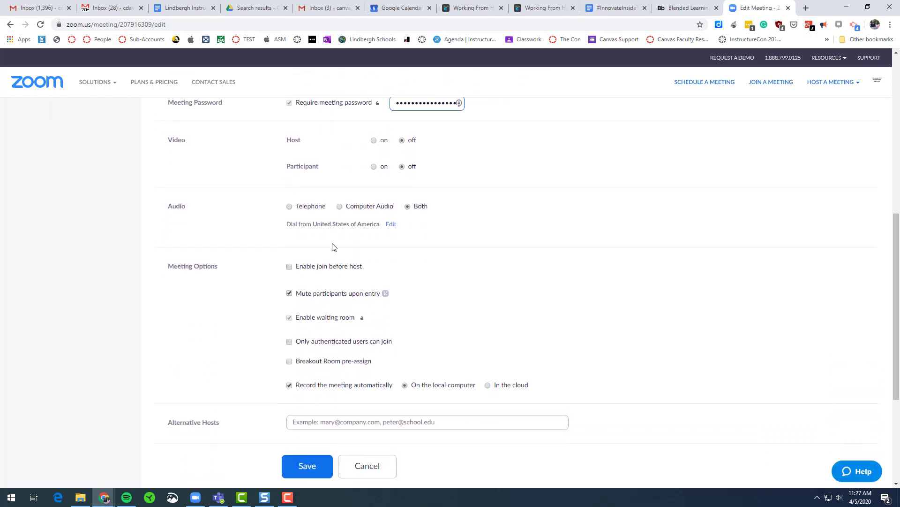